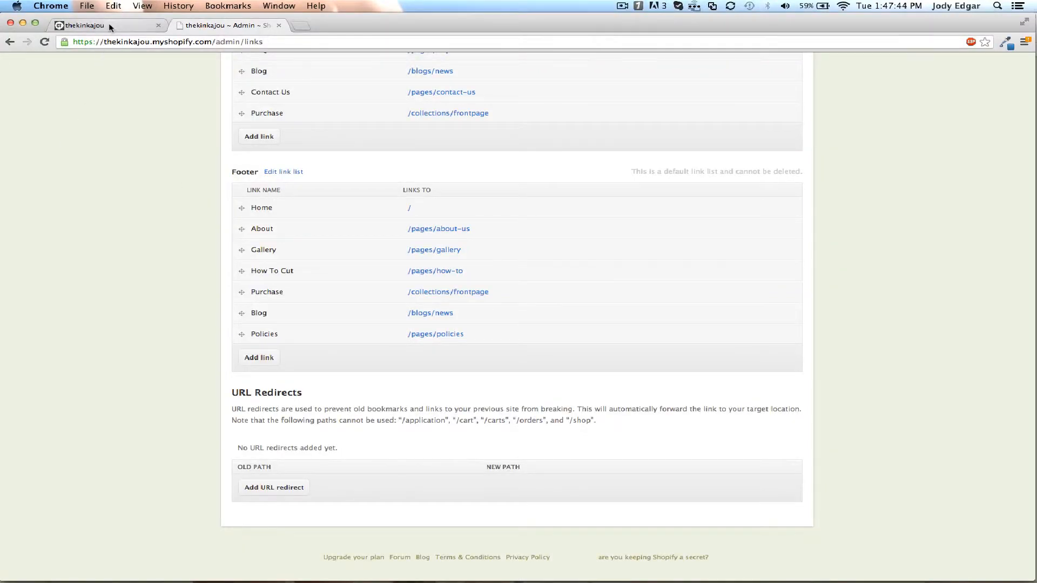
Step: View the live Bottle Cutting storefront and its top menu ending in Purchase
click(100, 25)
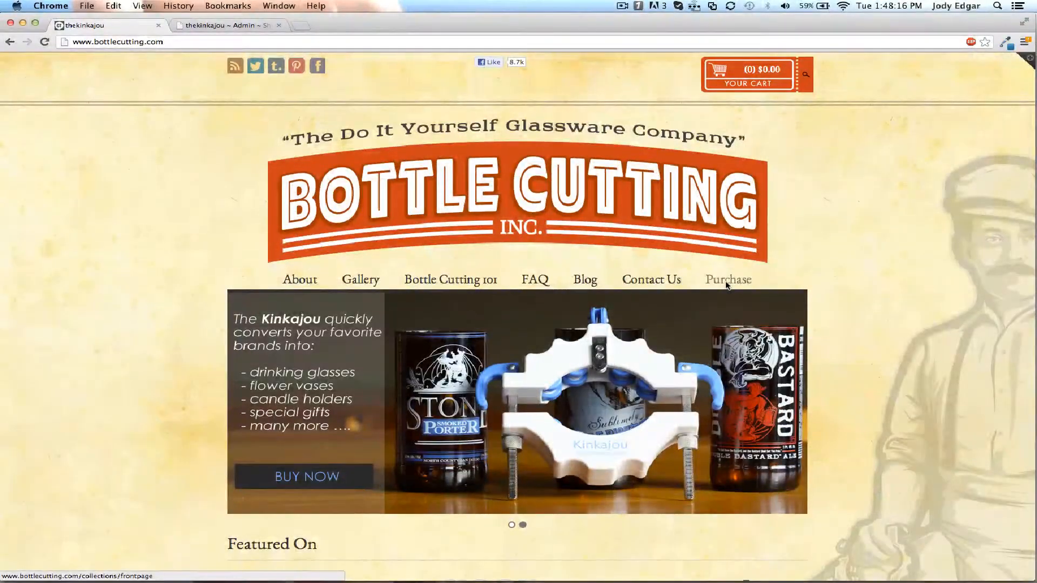
mouse_move(801, 270)
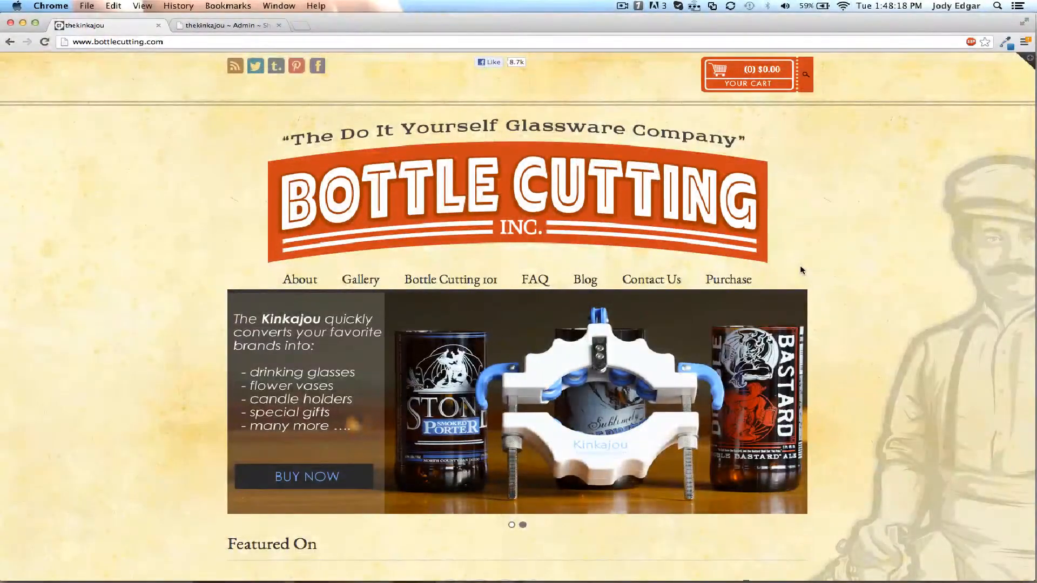
Step: Return to the Shop Navigation admin page and begin a new link list
click(225, 25)
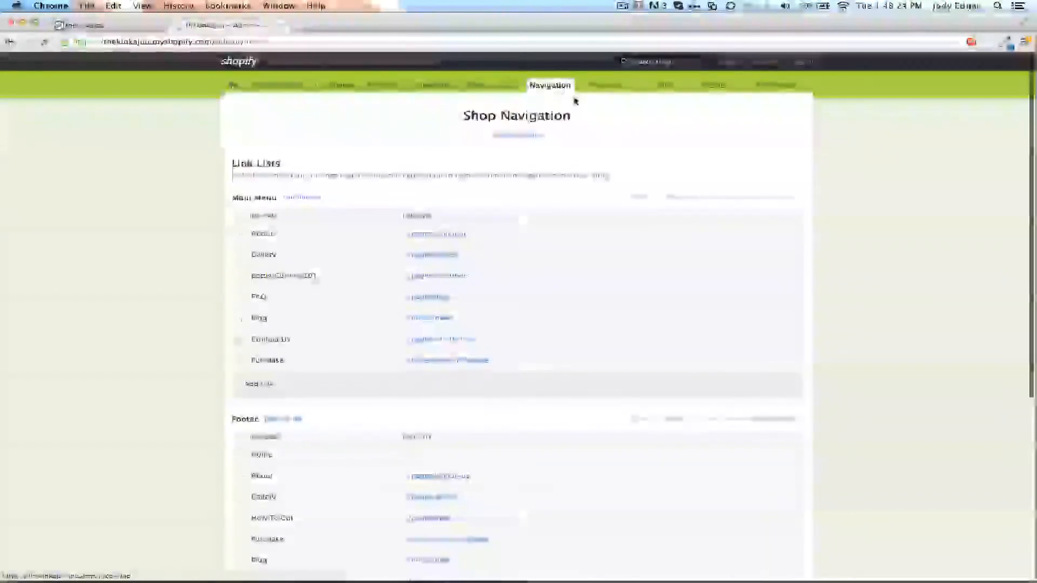
scroll(down, 3)
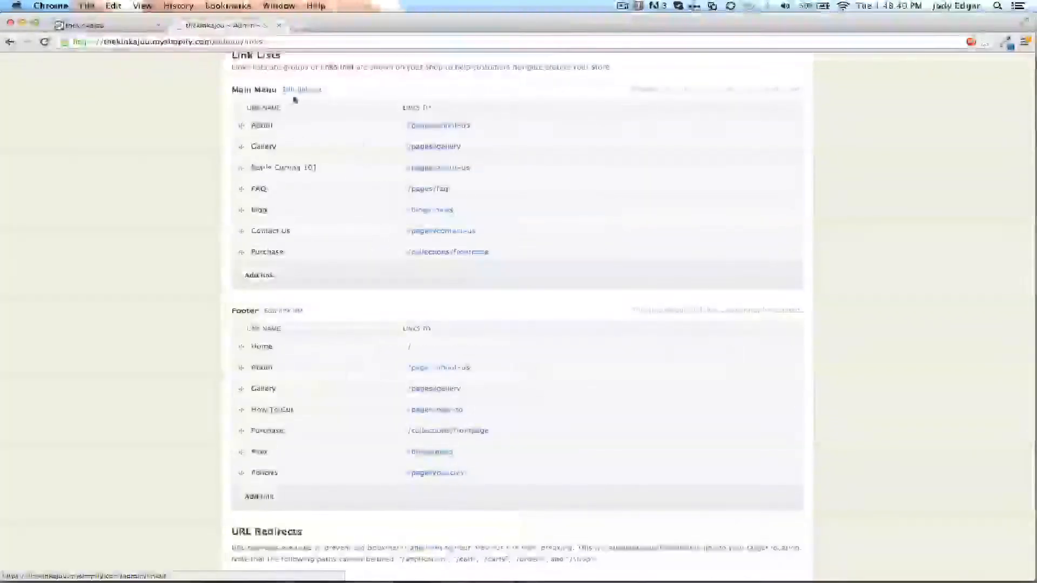
click(300, 89)
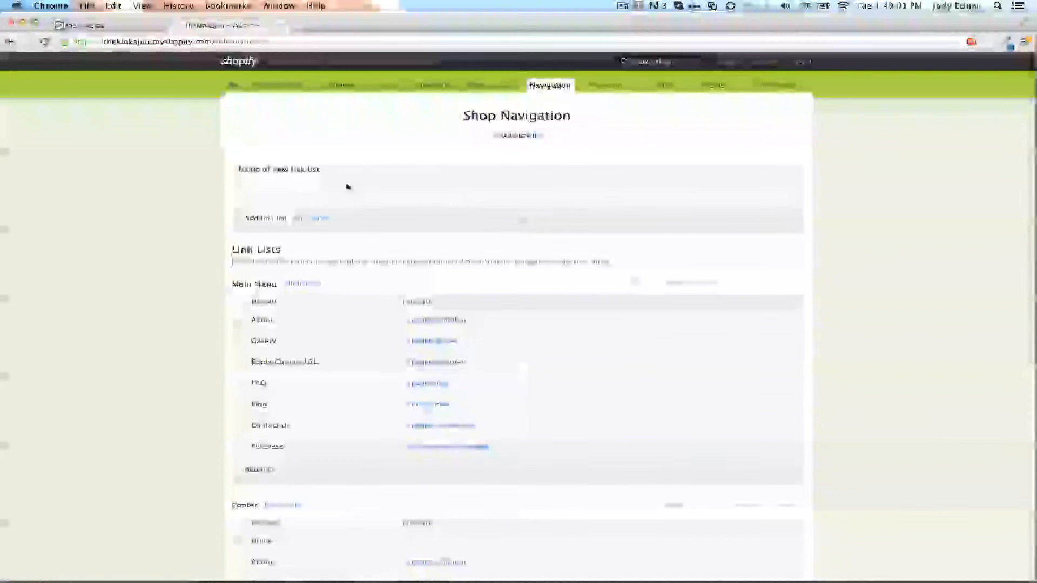
Step: Name the new link list 'Purchase' and add it below the Footer menu
text(Purcha)
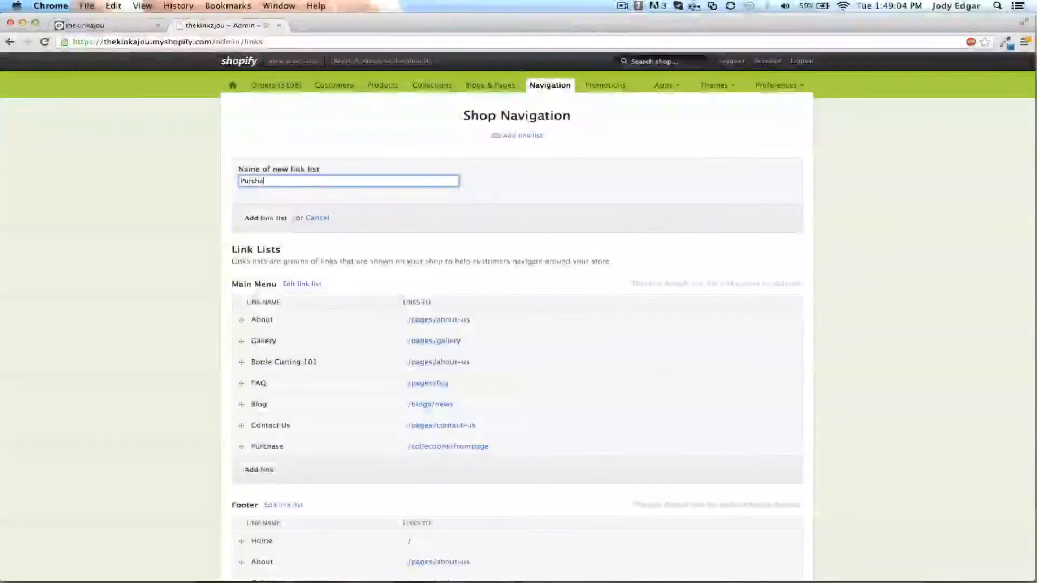
click(265, 217)
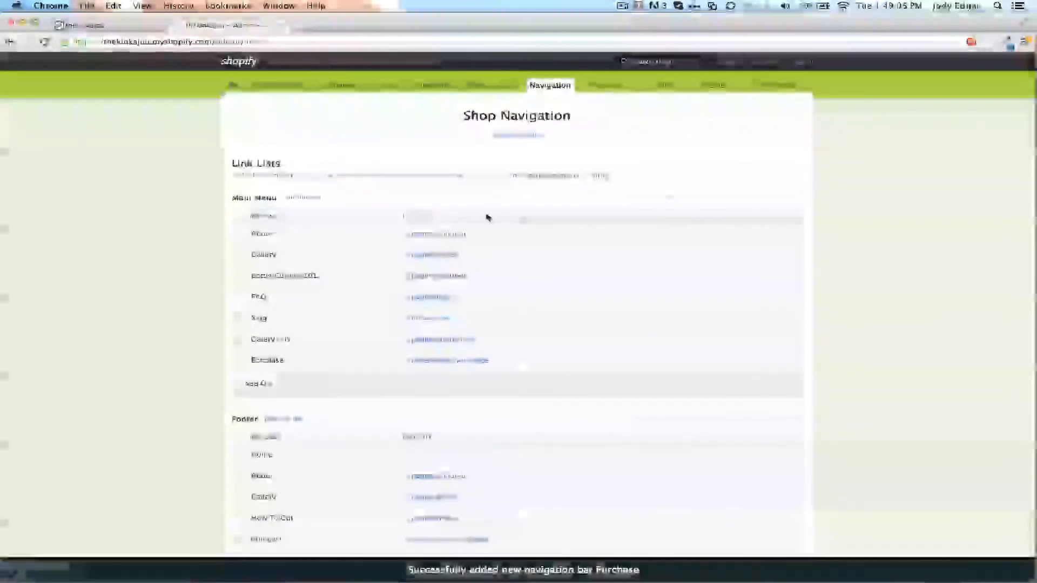
scroll(down, 3)
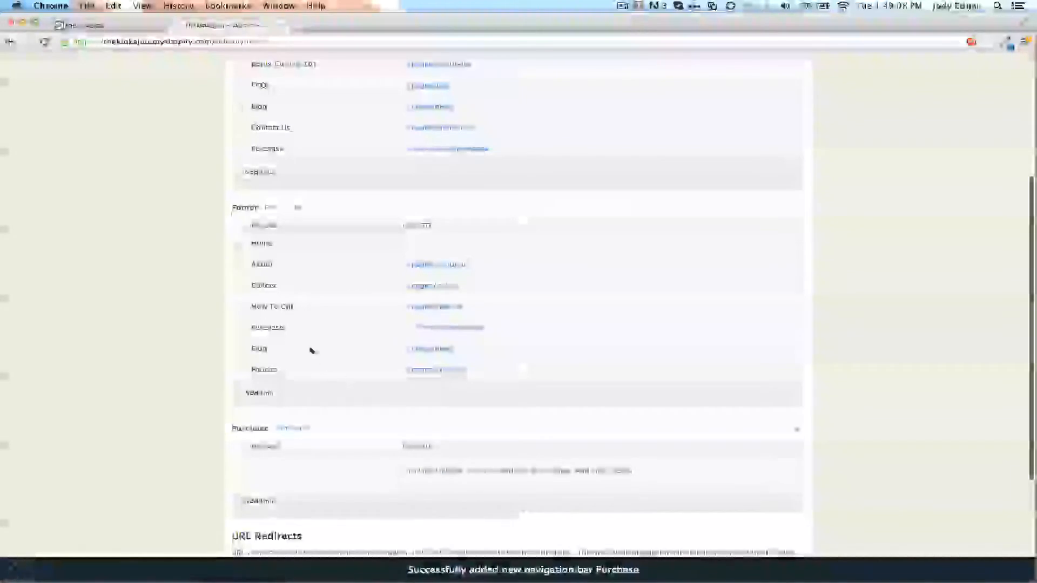
scroll(down, 3)
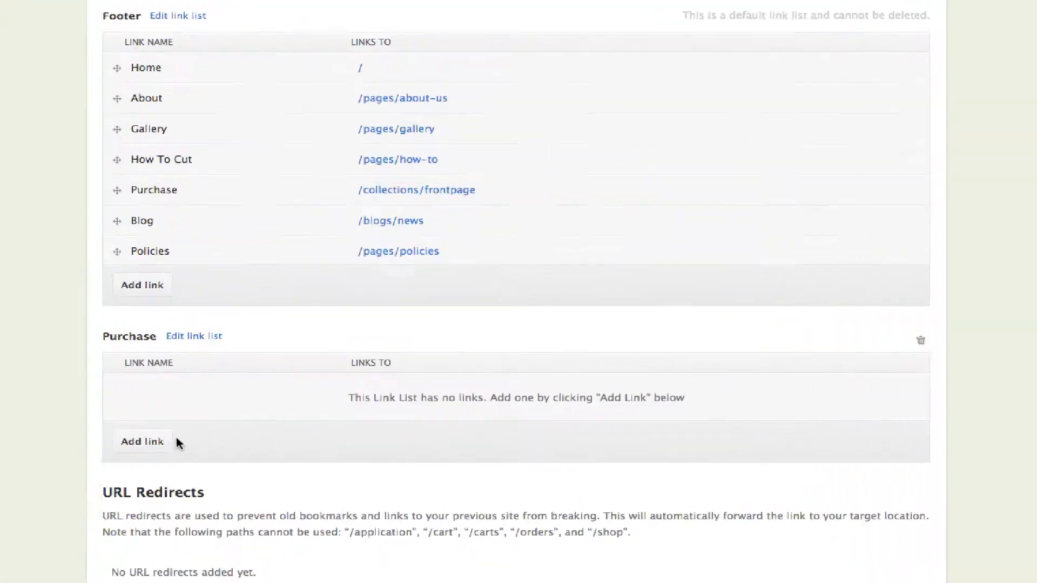
Step: Add a Kinkajou link to Purchase pointing to the Kinkajou Kits product collection
click(142, 441)
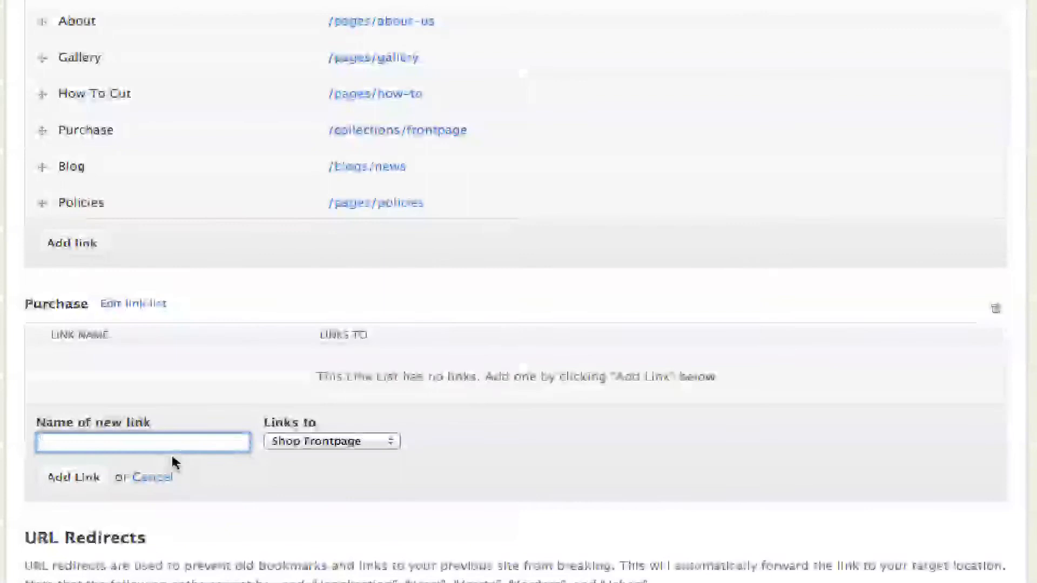
text(Kinkajou)
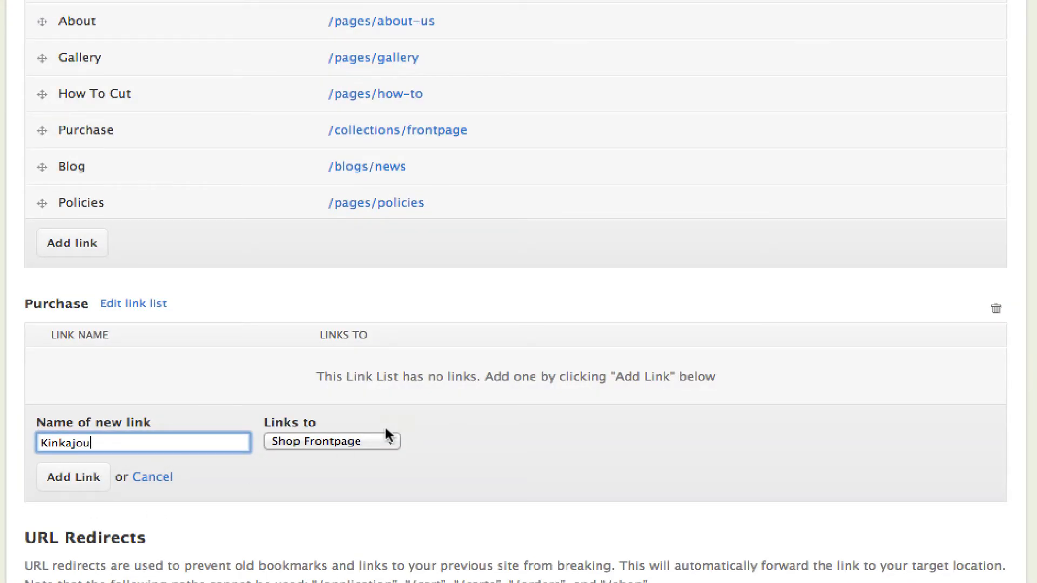
click(332, 441)
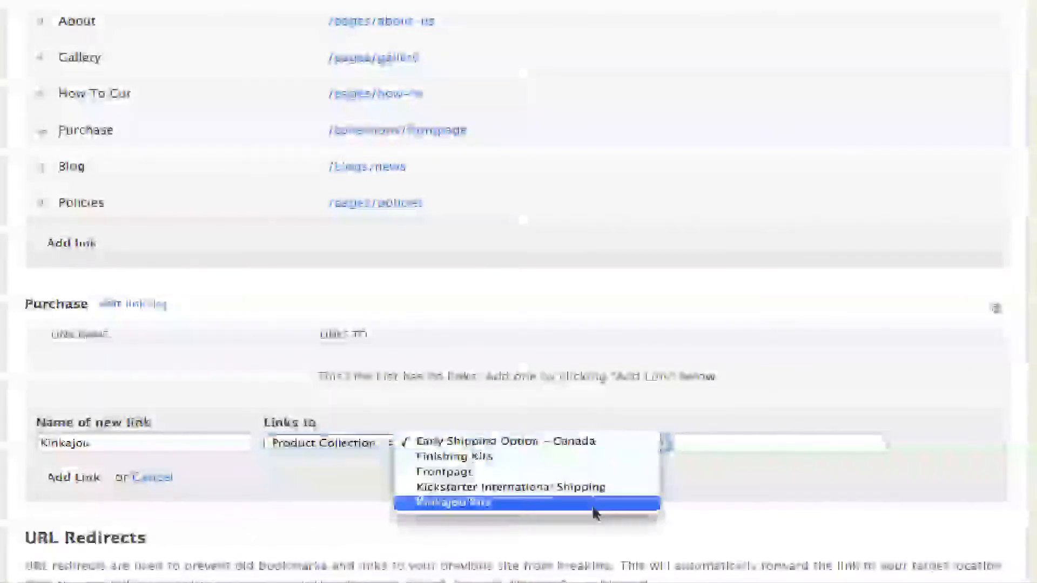
click(453, 502)
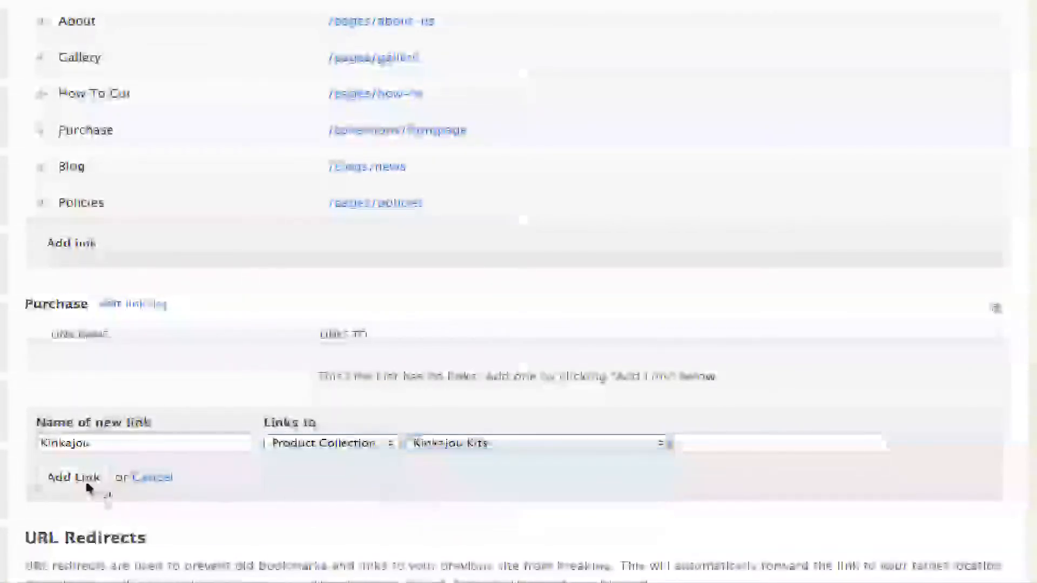
click(73, 476)
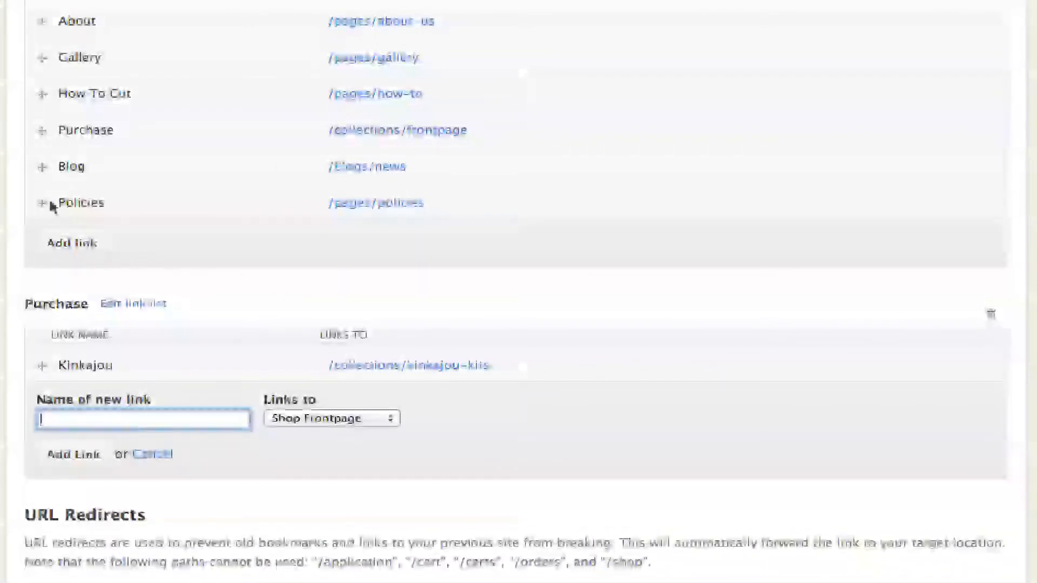
Step: Add a Jabiru link to Purchase pointing to The Jabiru Bottle Top Stem page
text(Jibaru)
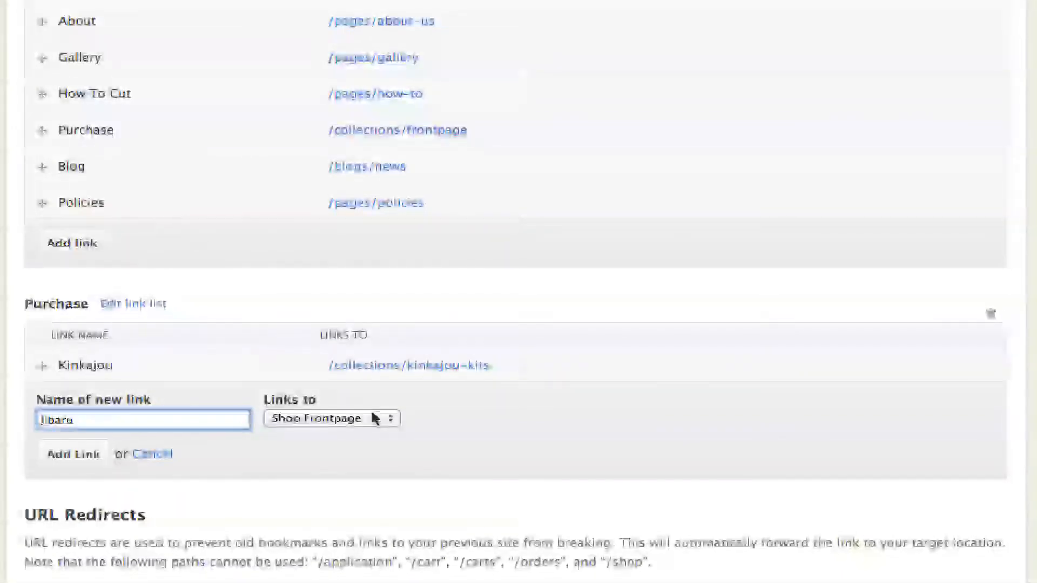
click(330, 419)
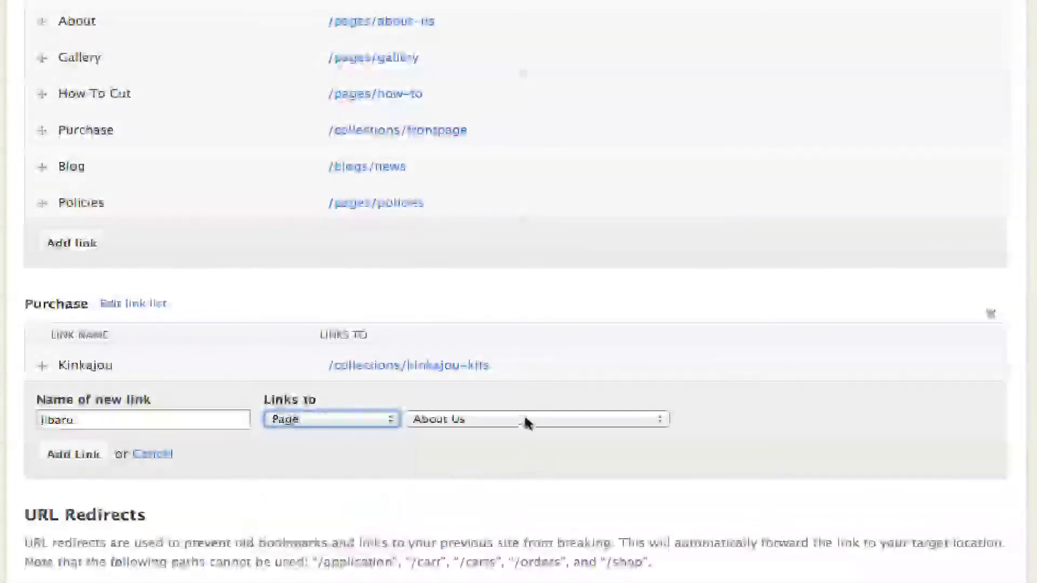
click(536, 418)
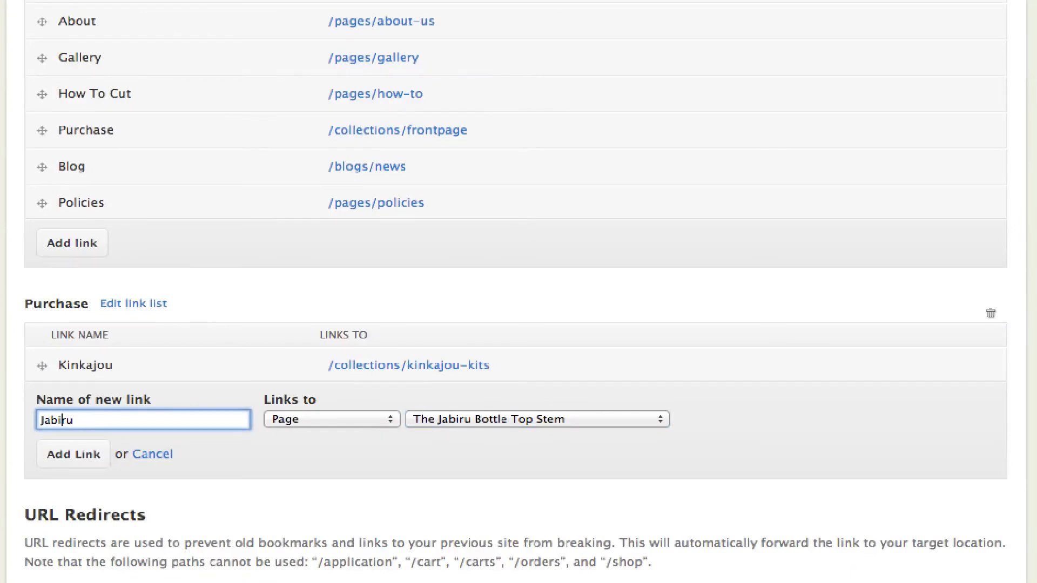
click(73, 453)
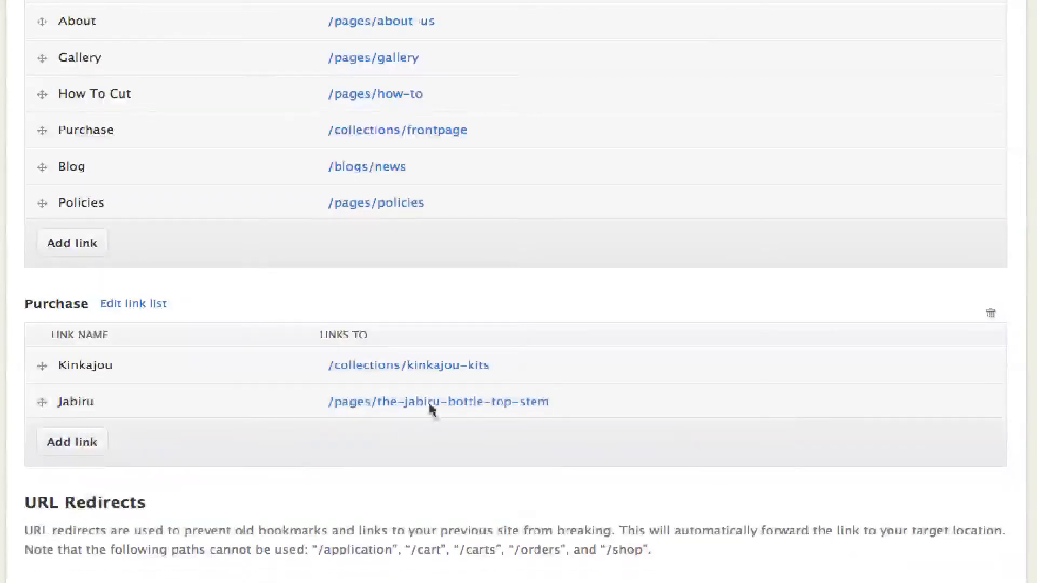